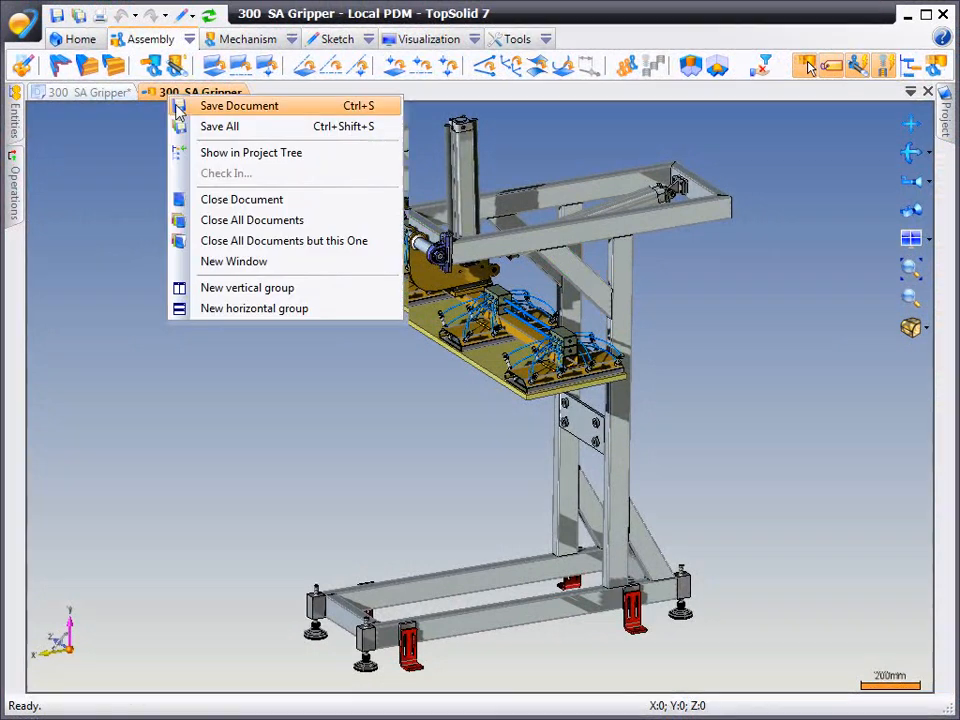
Show the open assembly in the project tree and bring up the 300 - SA Gripper folder's New options.
{"action": "left_click", "coordinate": [251, 152]}
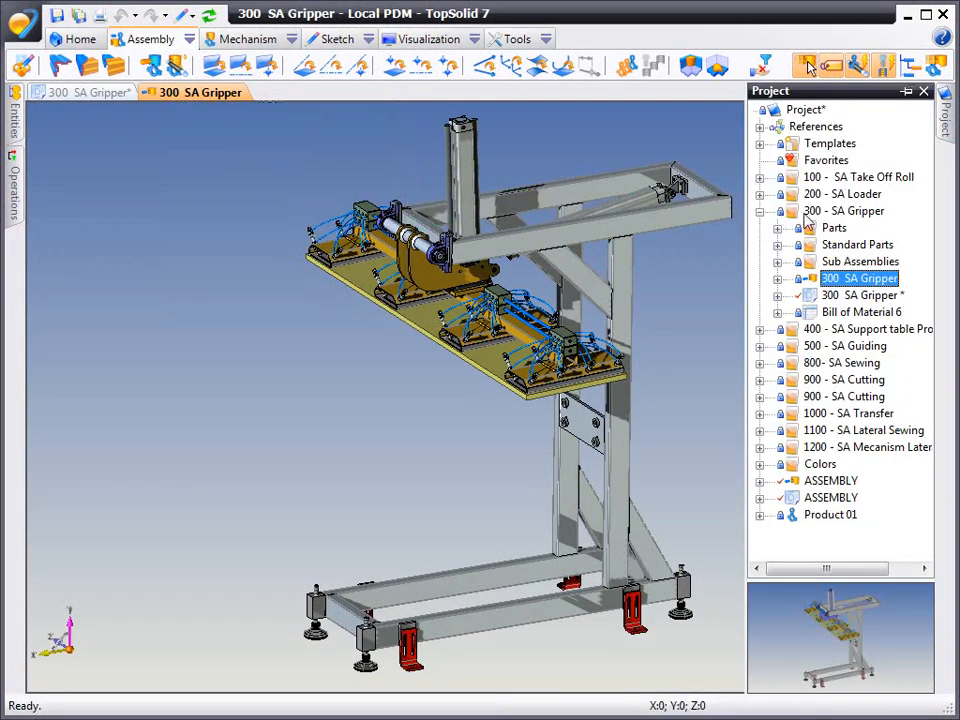
{"action": "right_click", "coordinate": [843, 210]}
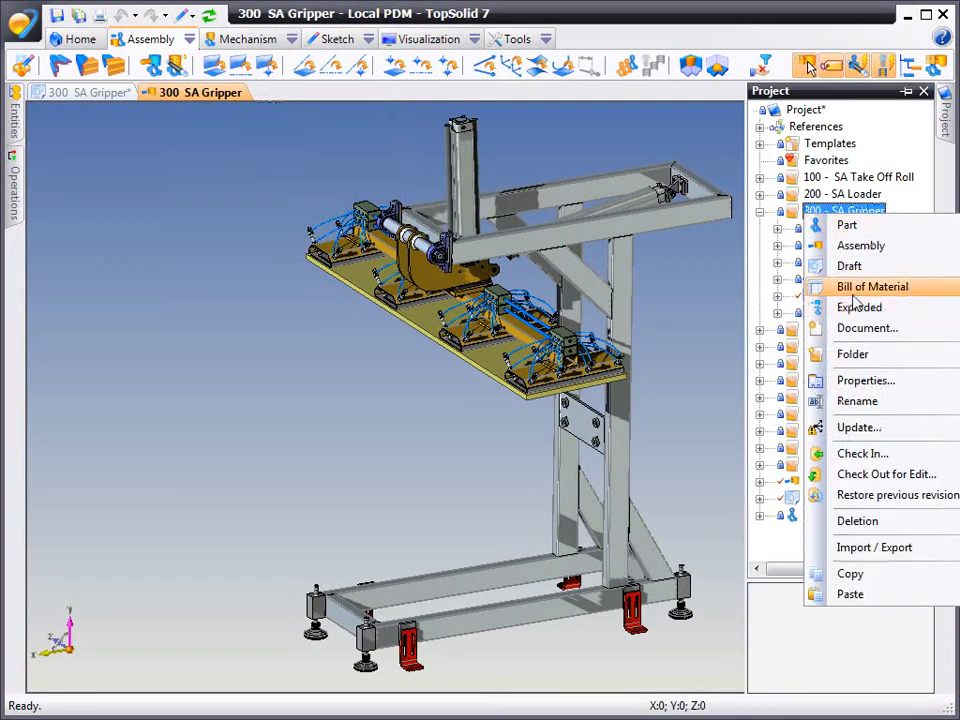
Create a Bill of Material document from the BOM template for the gripper.
{"action": "left_click", "coordinate": [871, 287]}
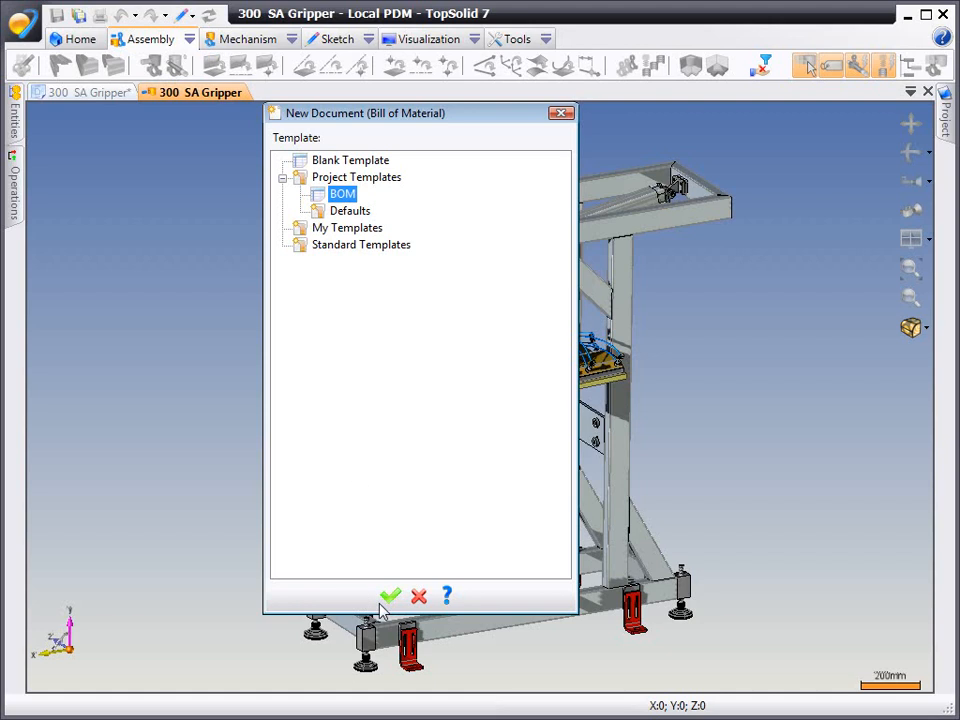
{"action": "left_click", "coordinate": [390, 596]}
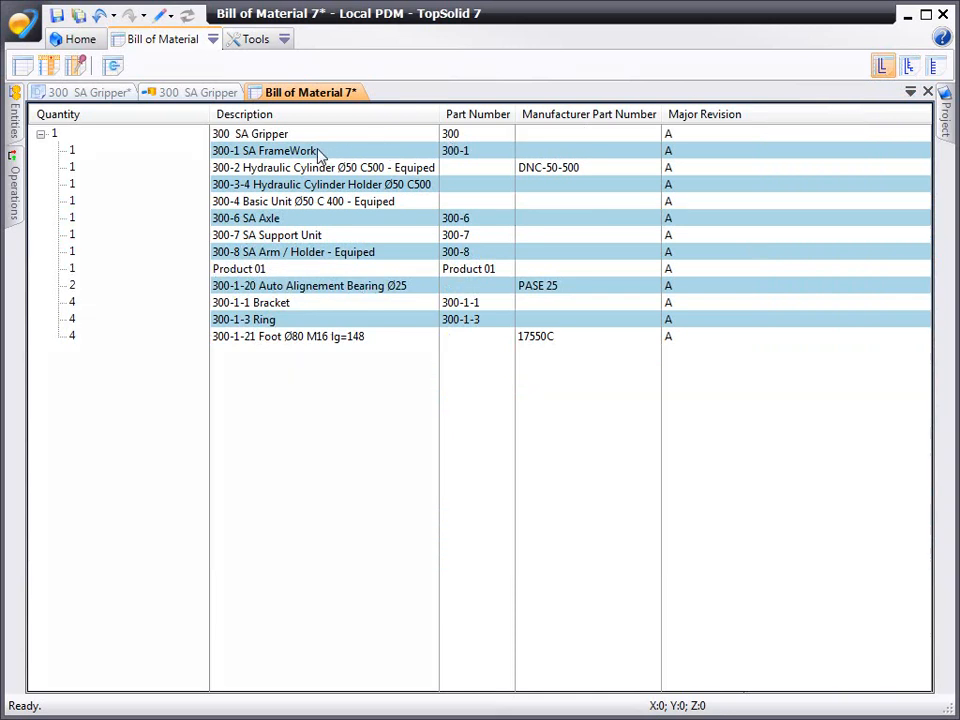
From the BOM rows, locate 300-1 SA FrameWork, open 300-7 SA Support Unit, then return to the drawing.
{"action": "right_click", "coordinate": [265, 150]}
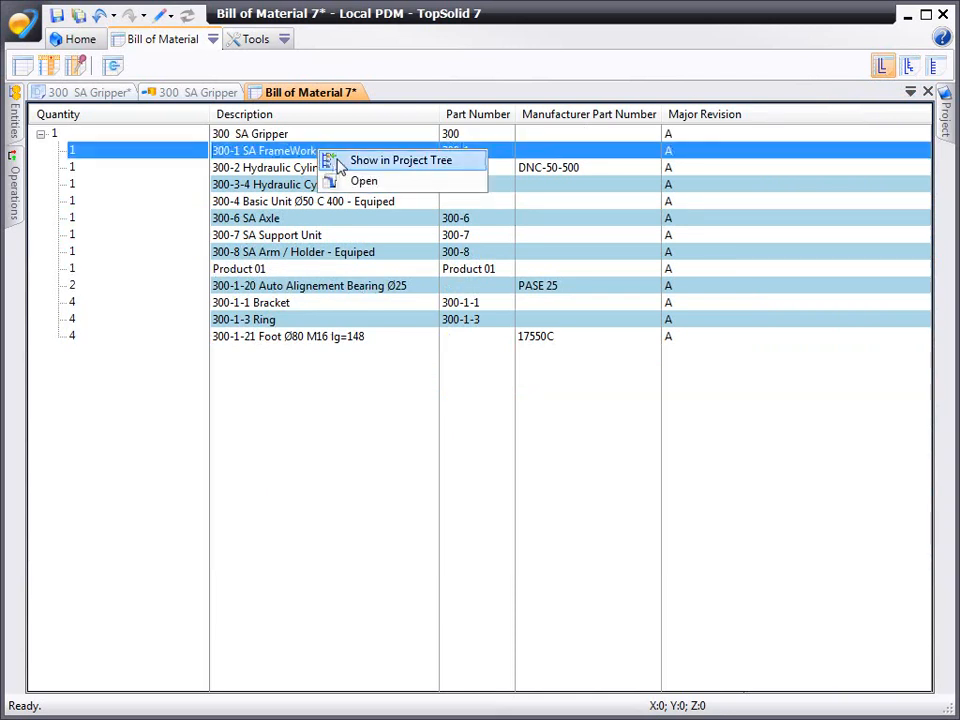
{"action": "left_click", "coordinate": [401, 160]}
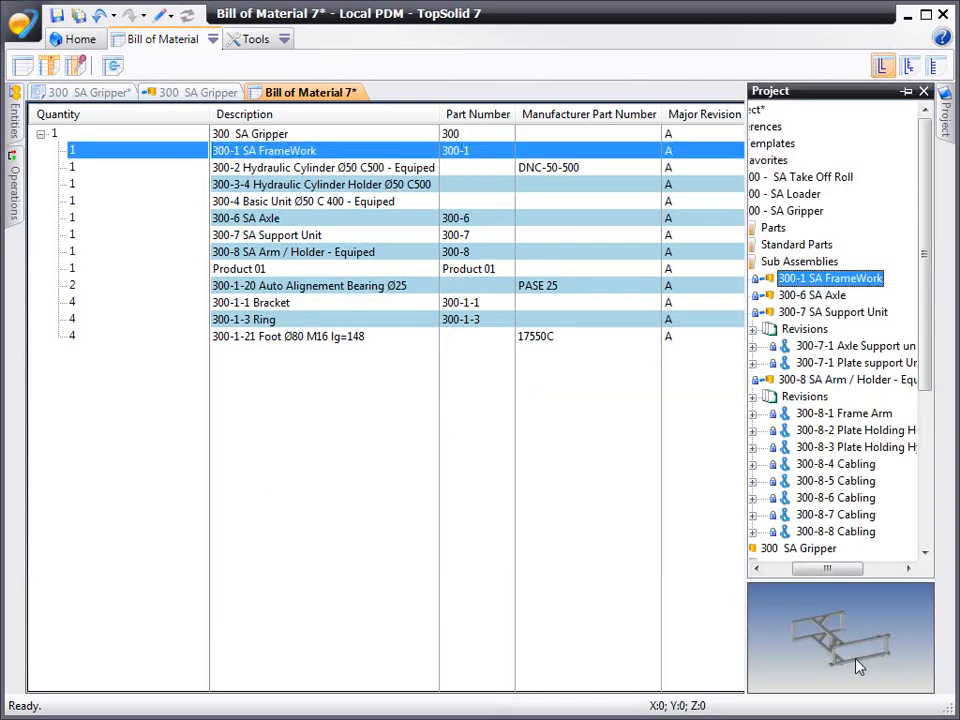
{"action": "right_click", "coordinate": [267, 235]}
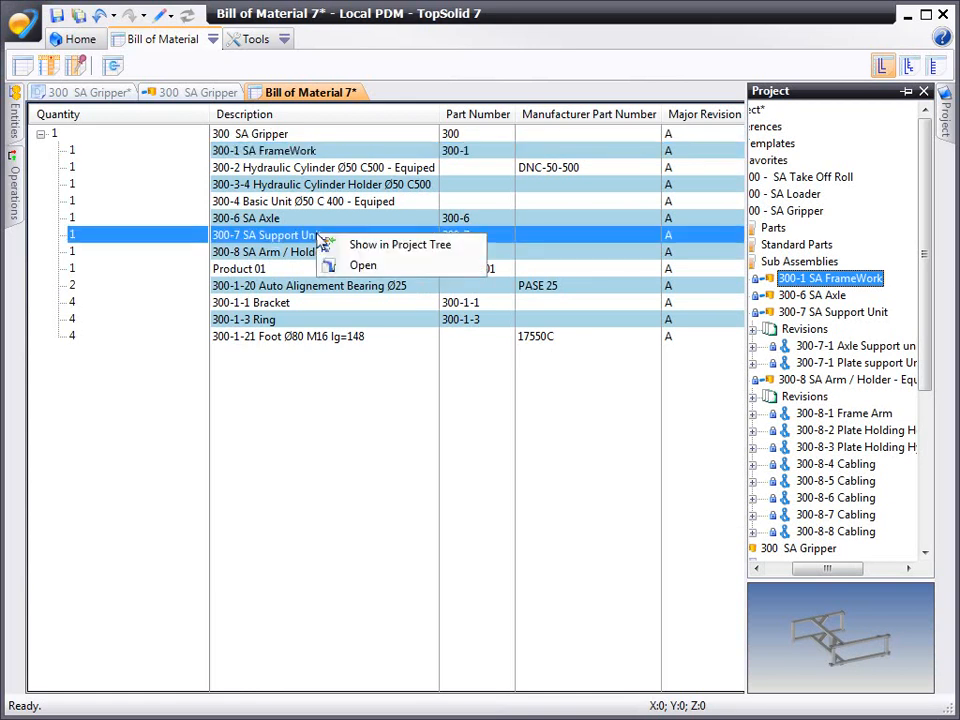
{"action": "left_click", "coordinate": [363, 265]}
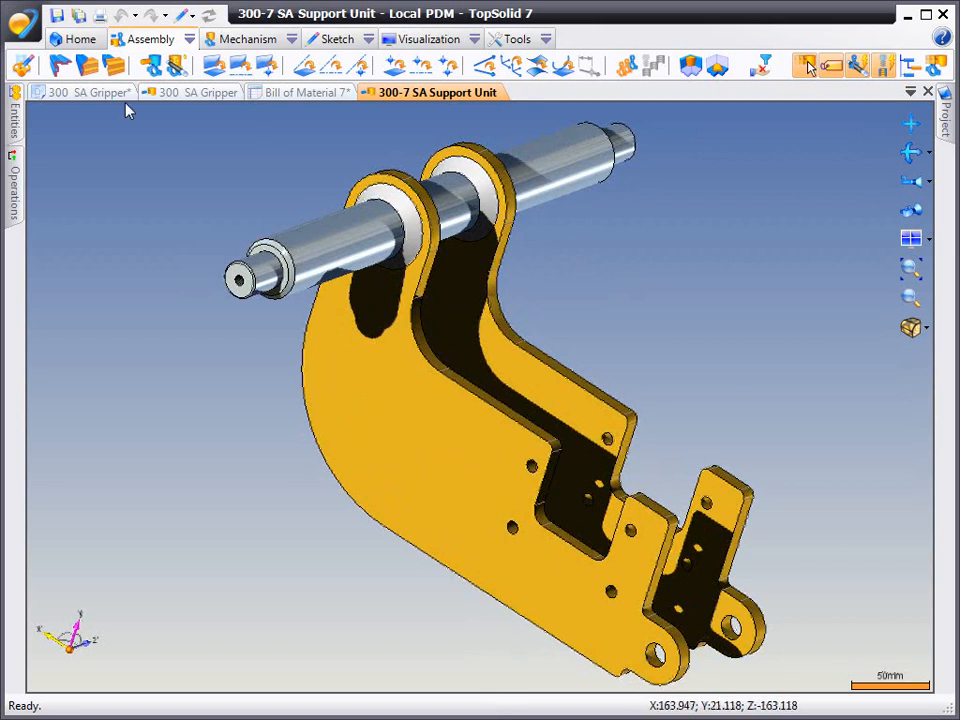
{"action": "left_click", "coordinate": [85, 92]}
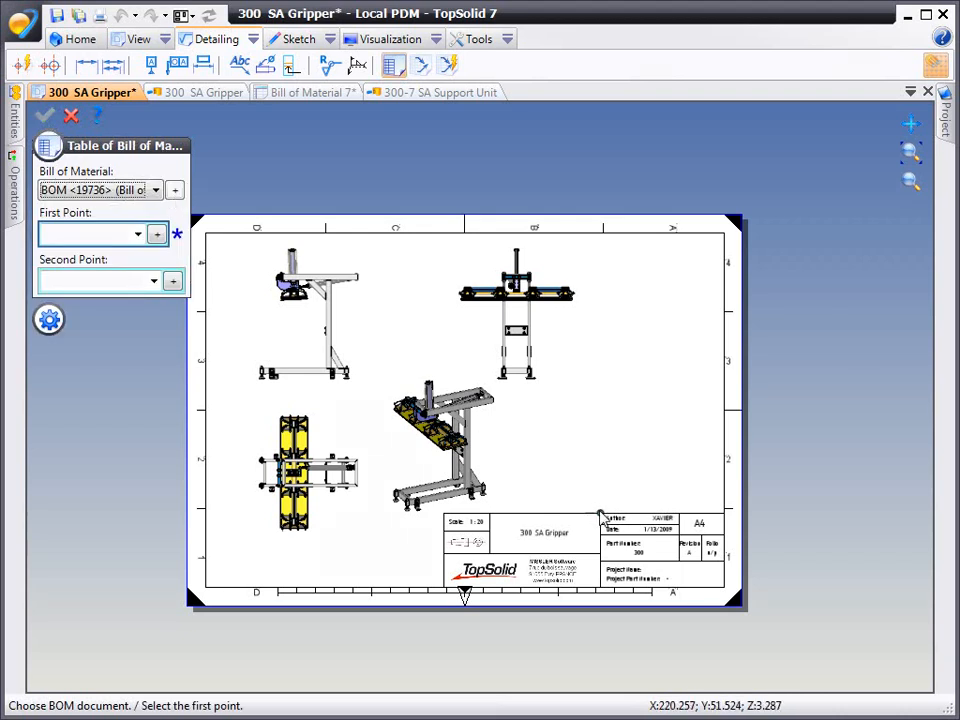
Place the bill of material table at the title block corner, then open the BOM column settings.
{"action": "left_click", "coordinate": [600, 513]}
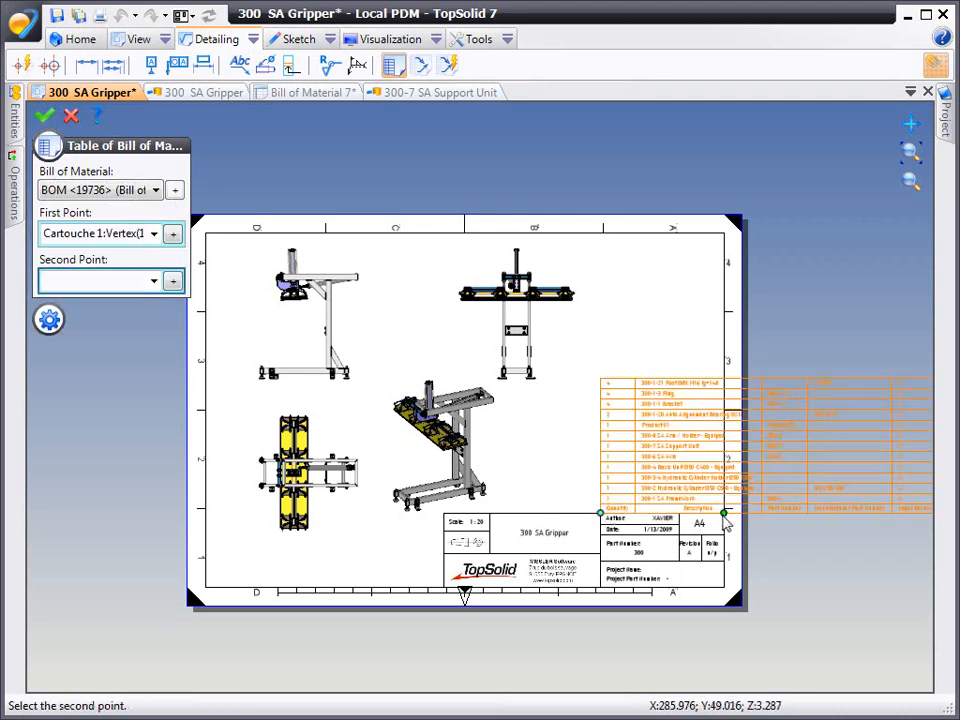
{"action": "left_click", "coordinate": [723, 511]}
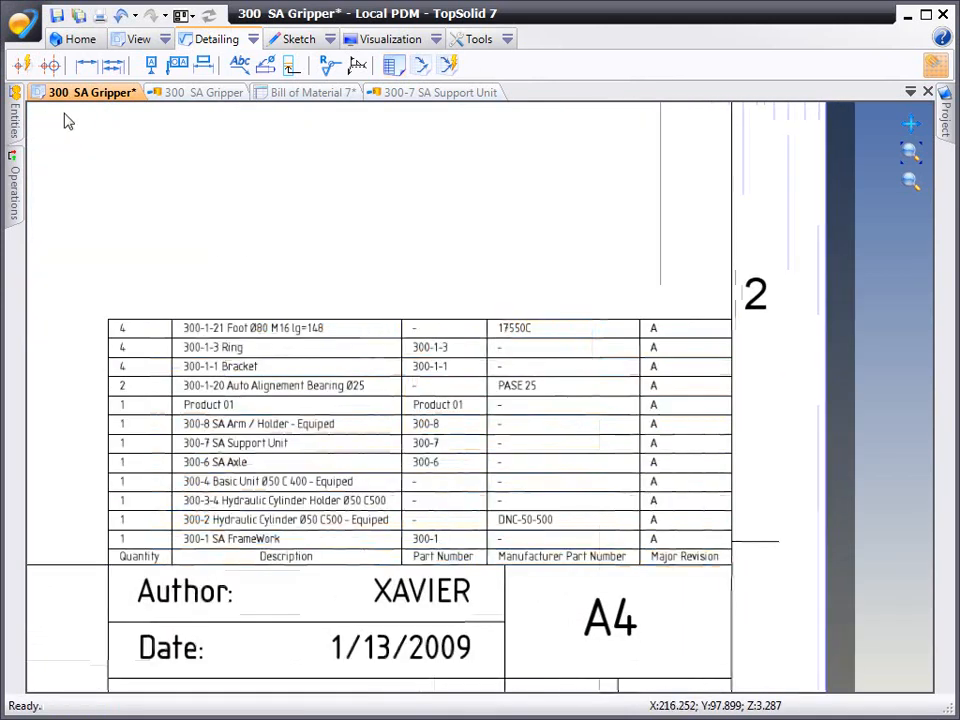
{"action": "left_click", "coordinate": [307, 92]}
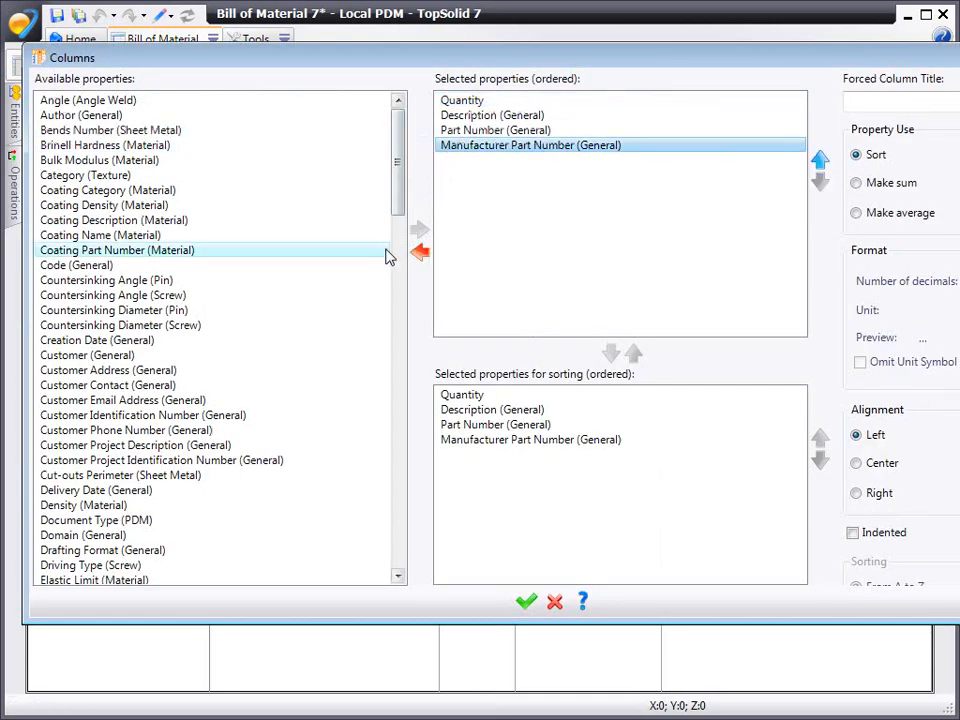
Add the General Mass column to the BOM and return to the gripper drawing.
{"action": "scroll", "scroll_direction": "down", "scroll_amount": 3}
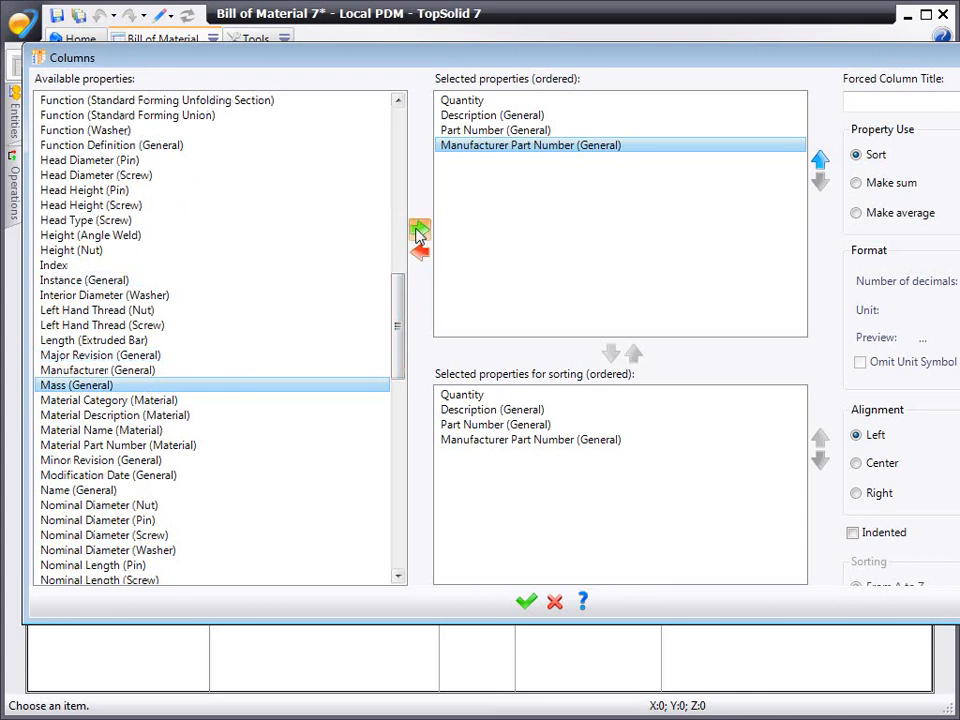
{"action": "left_click", "coordinate": [419, 230]}
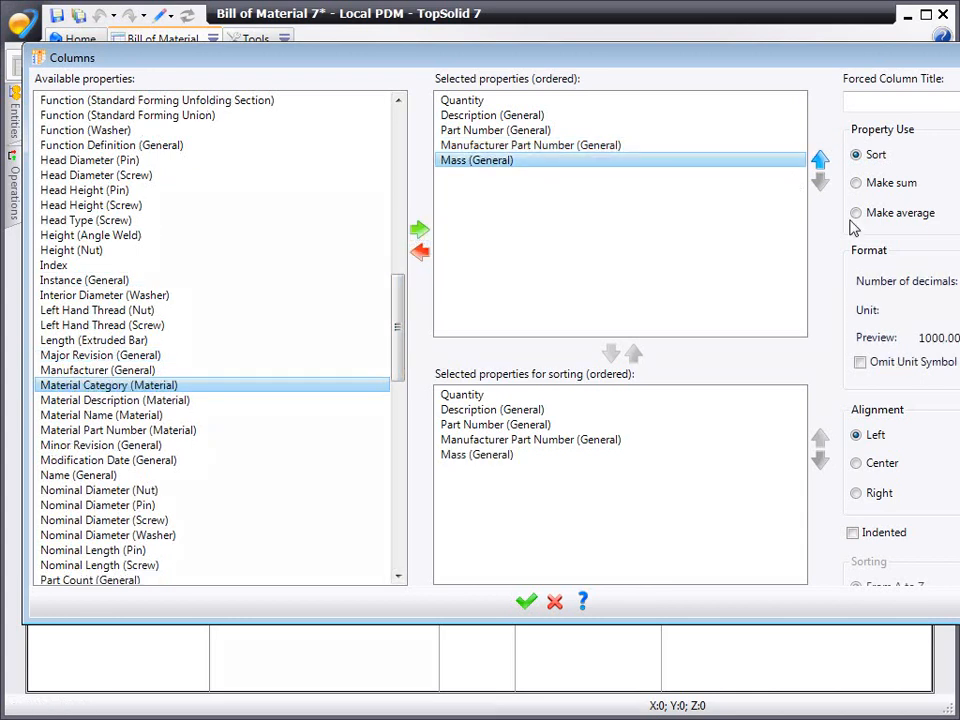
{"action": "left_click", "coordinate": [526, 601]}
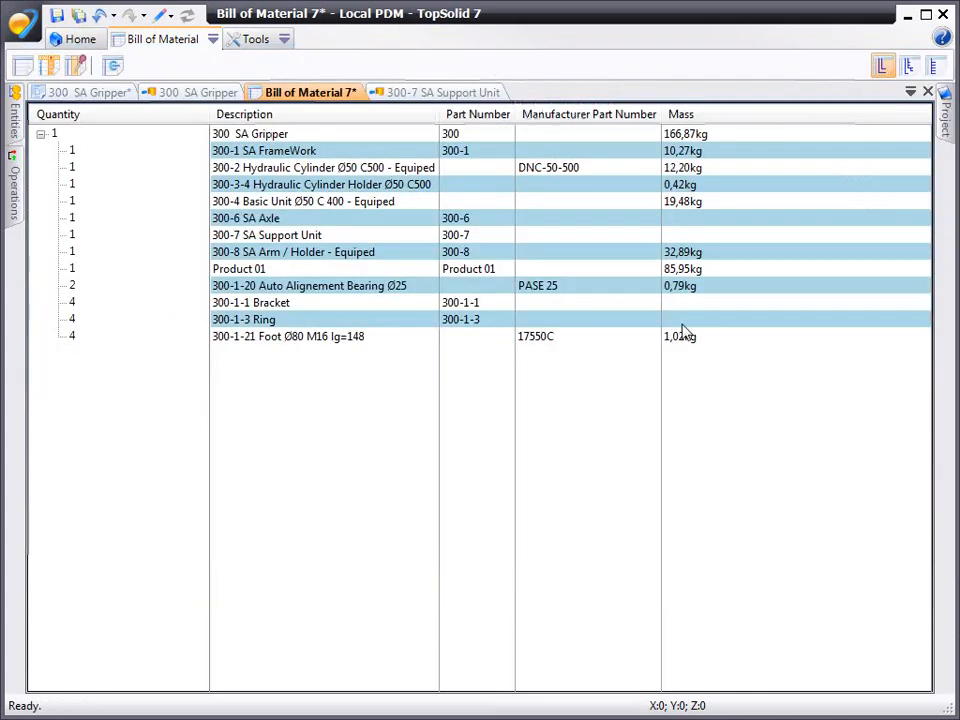
{"action": "mouse_move", "coordinate": [190, 110]}
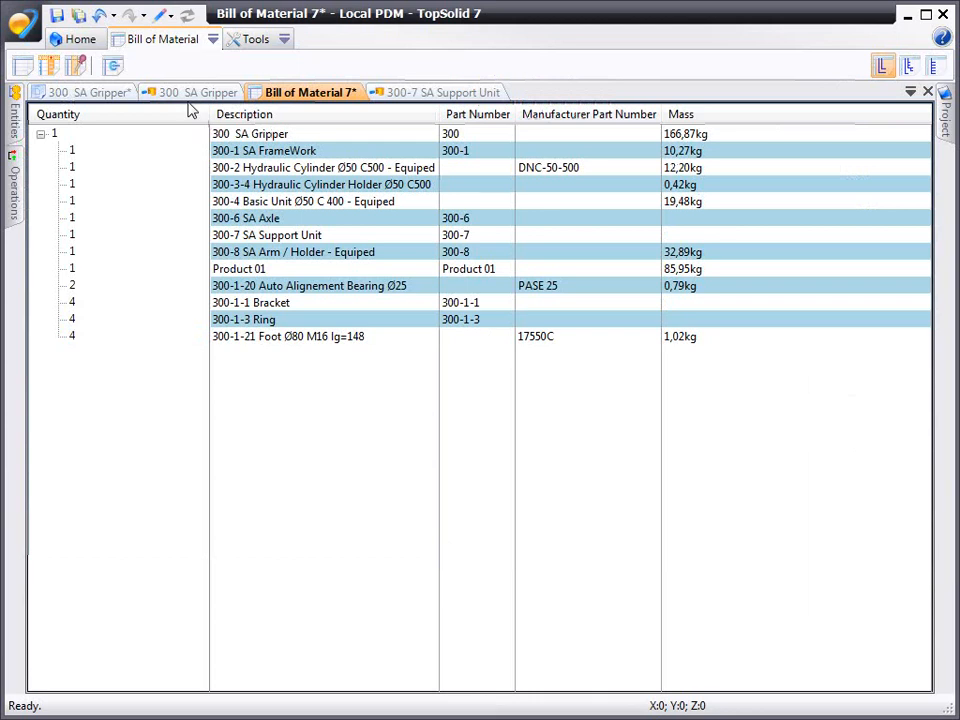
{"action": "left_click", "coordinate": [90, 92]}
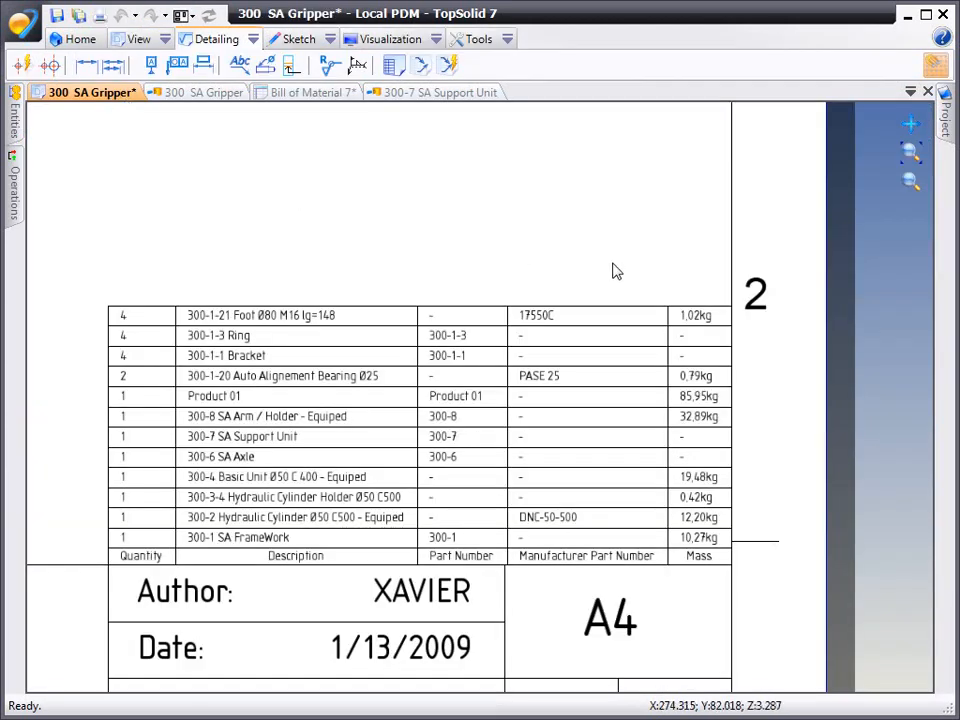
{"action": "mouse_move", "coordinate": [840, 216]}
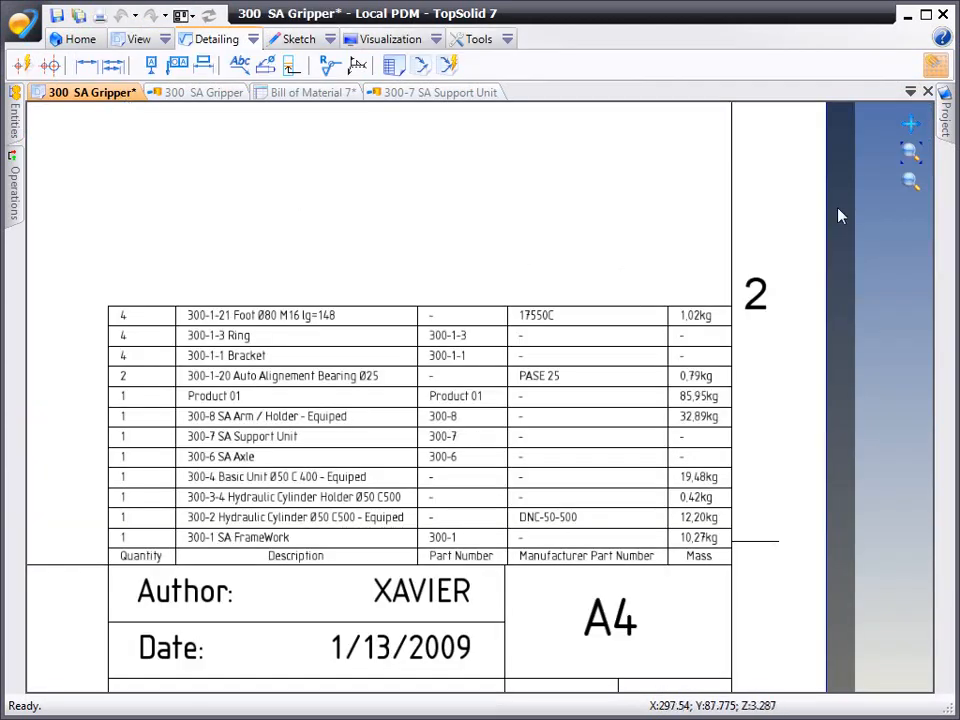